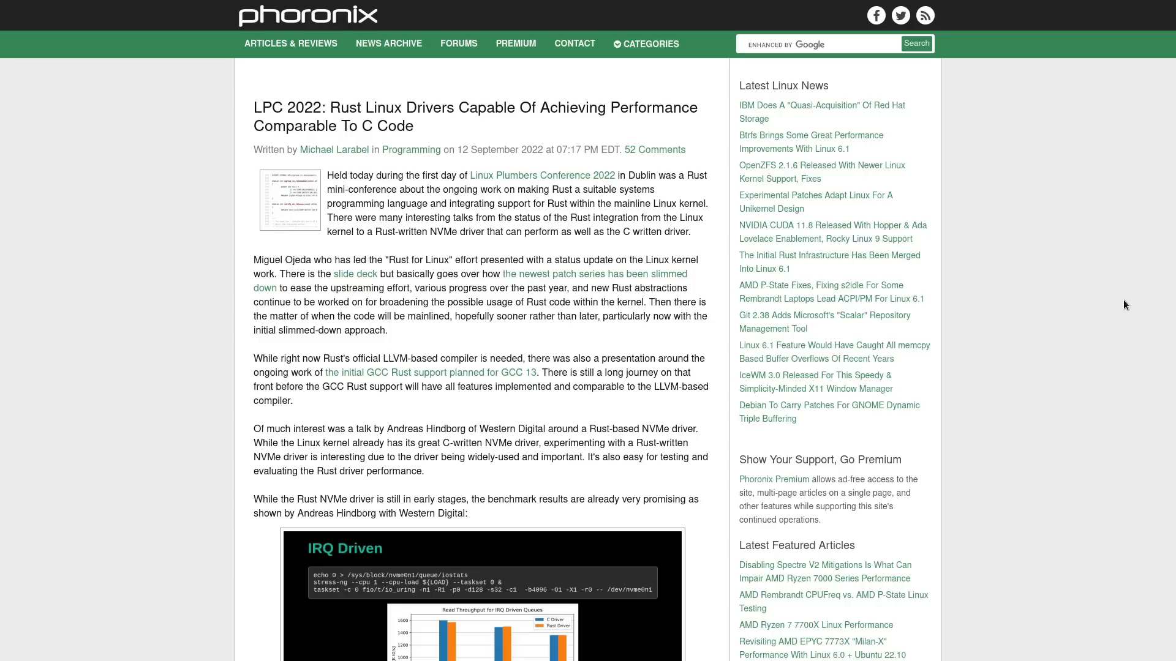
pyautogui.moveTo(1109, 318)
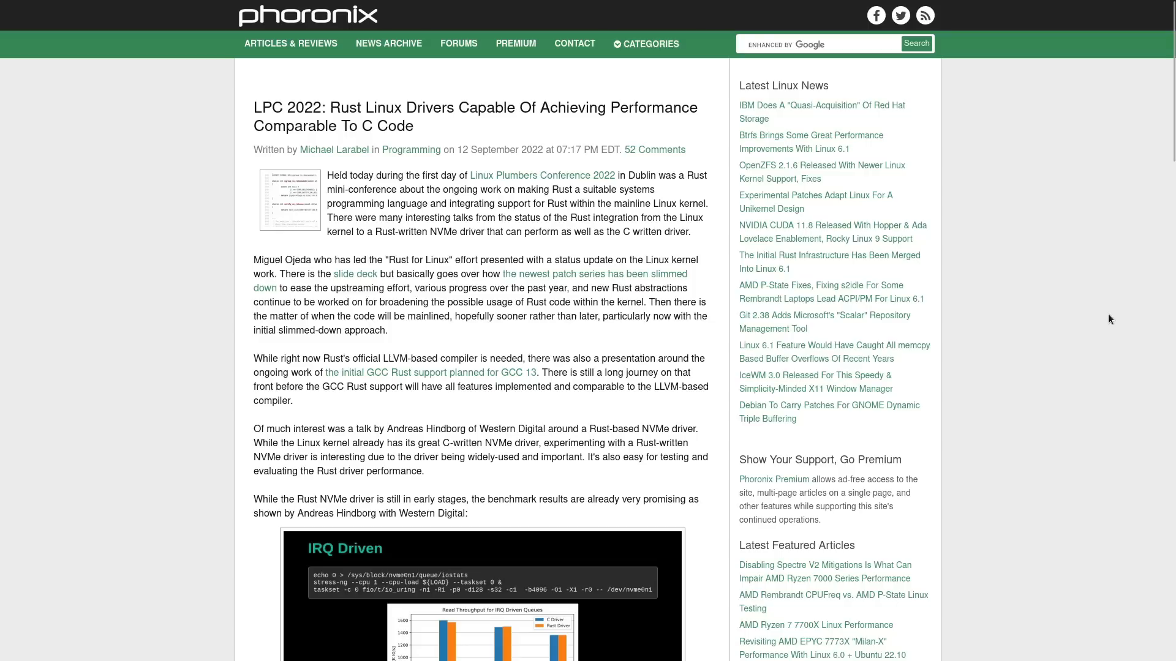
pyautogui.moveTo(1053, 314)
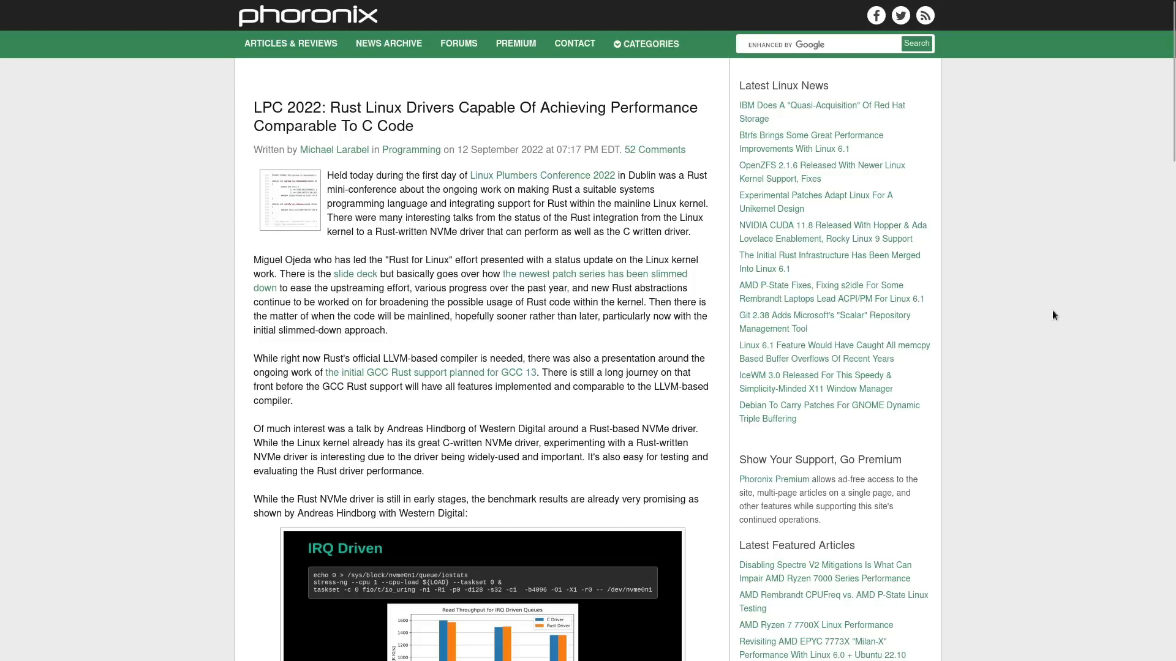
# Step: Scroll the Rust NVMe article down to the IRQ Driven read-throughput chart comparing C and Rust
pyautogui.scroll(-3)
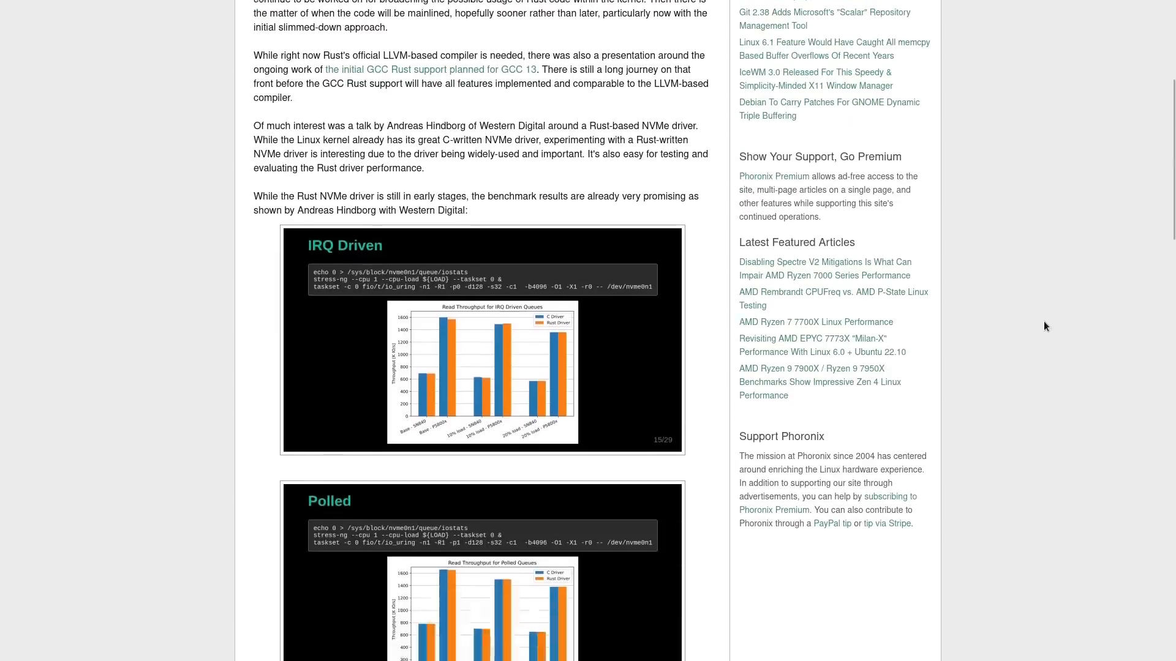
pyautogui.scroll(-3)
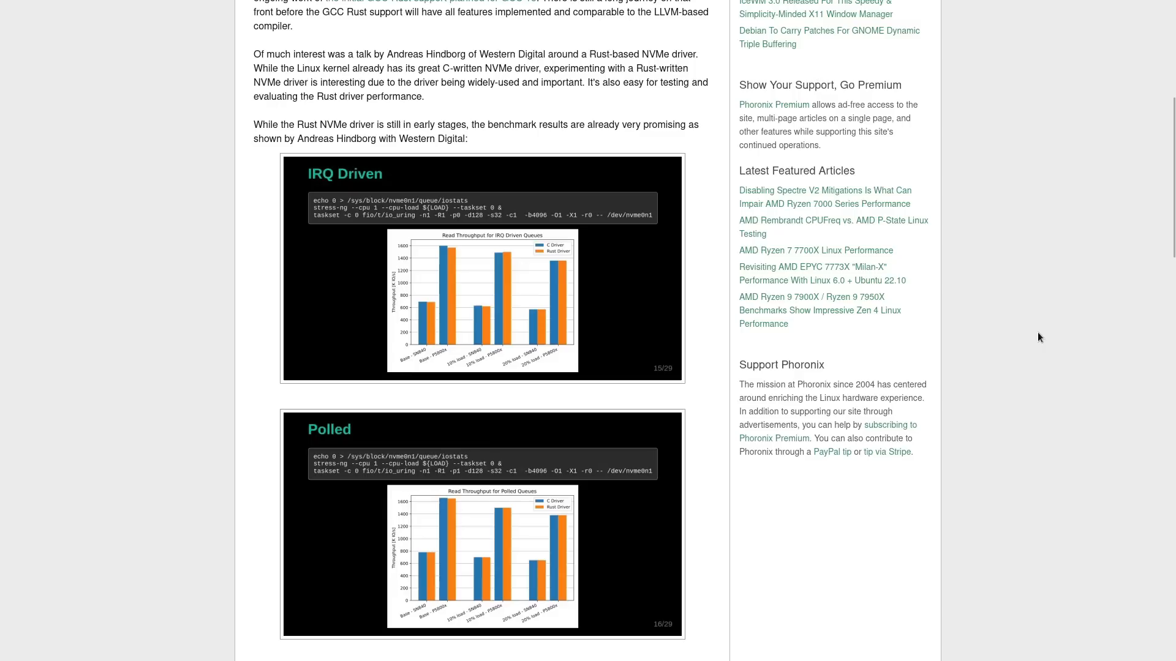
pyautogui.moveTo(1040, 342)
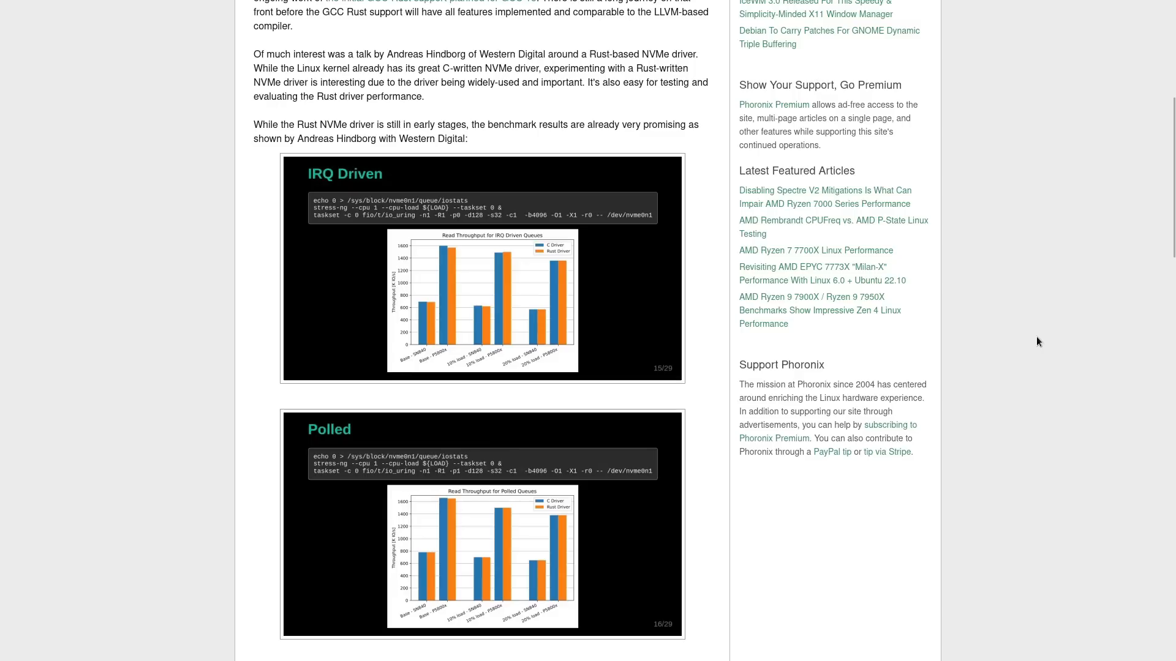
pyautogui.moveTo(1037, 352)
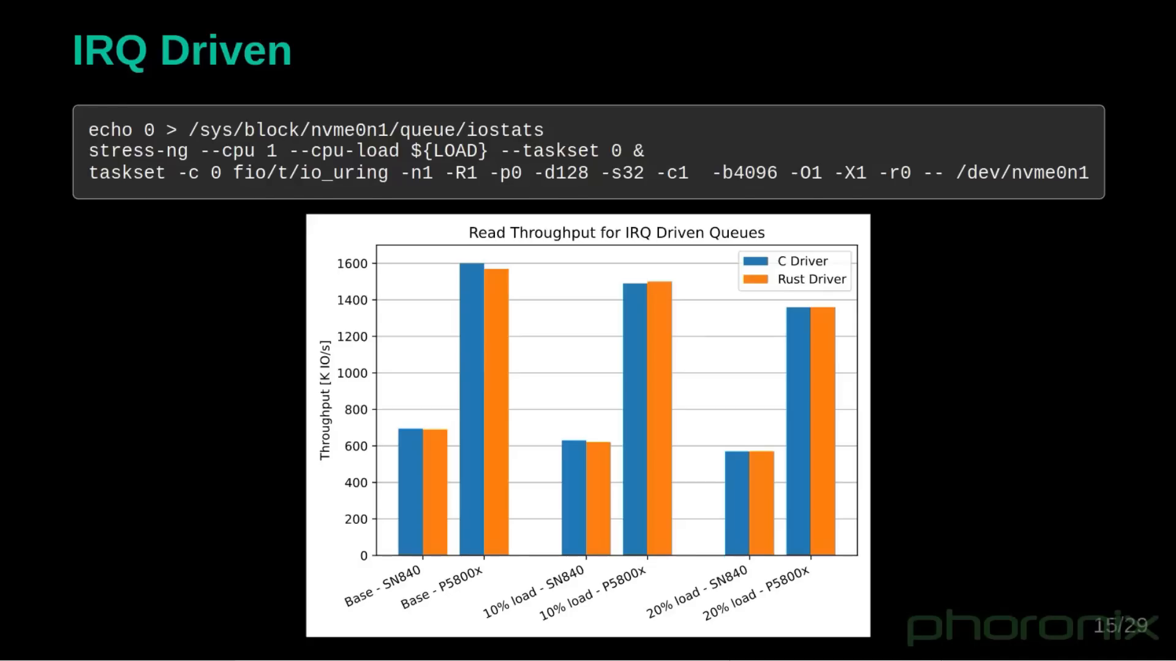
# Step: Move to Linus Torvalds' LKML reply on PATCH v9 12/27 and read down through his safety points
pyautogui.press('Right')
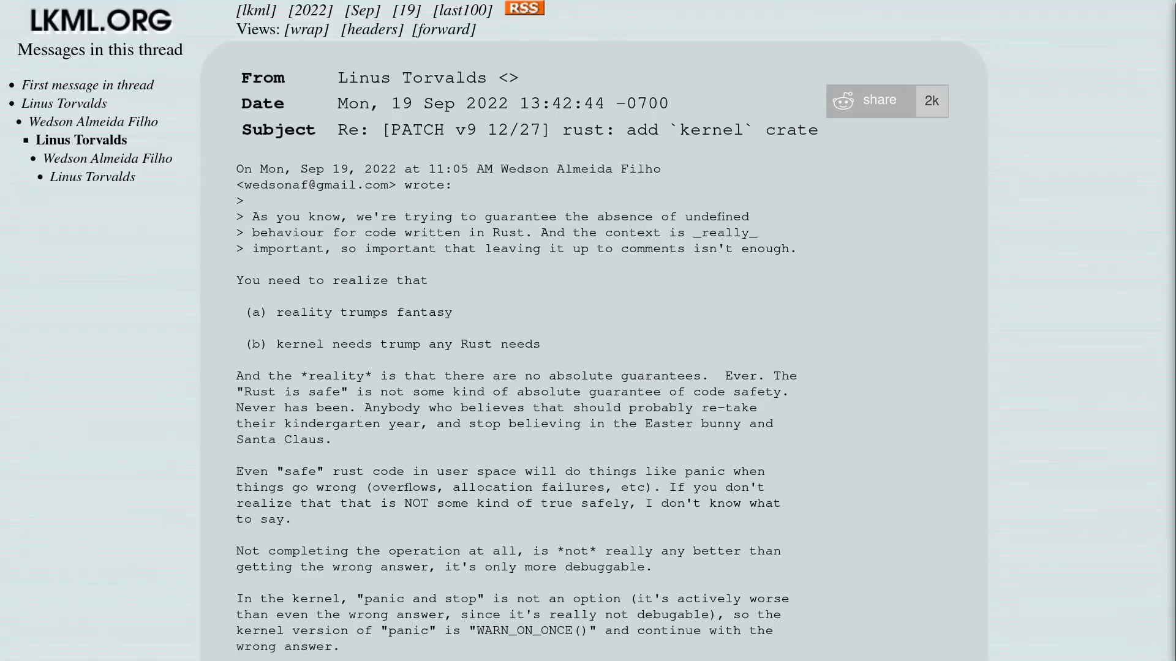
pyautogui.scroll(-3)
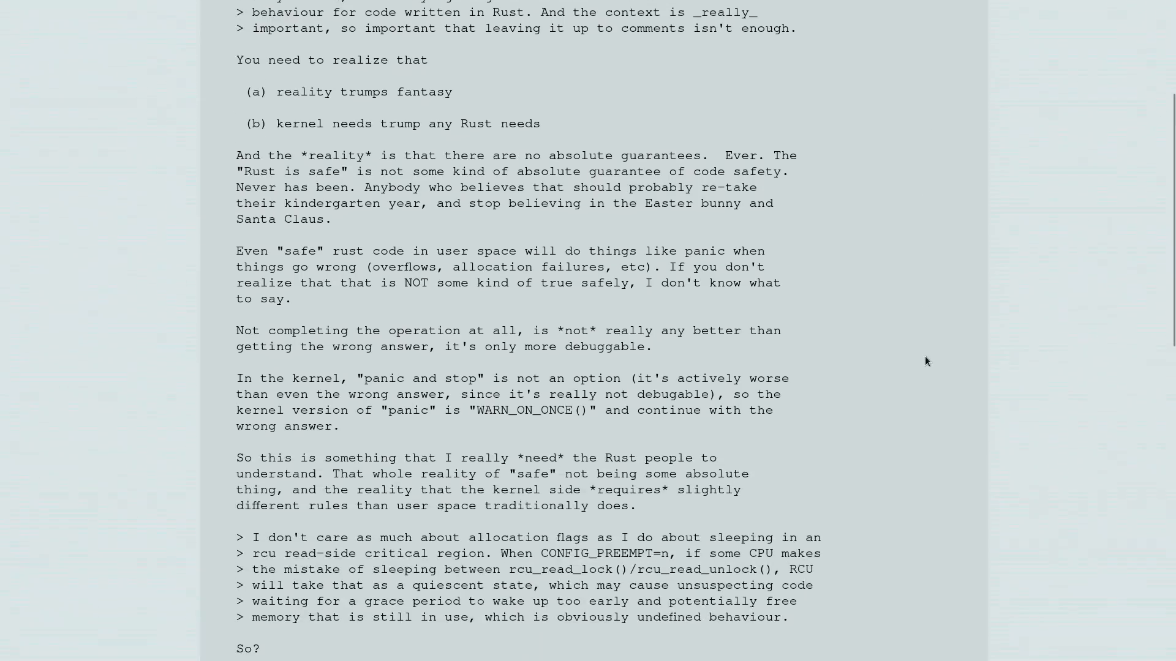